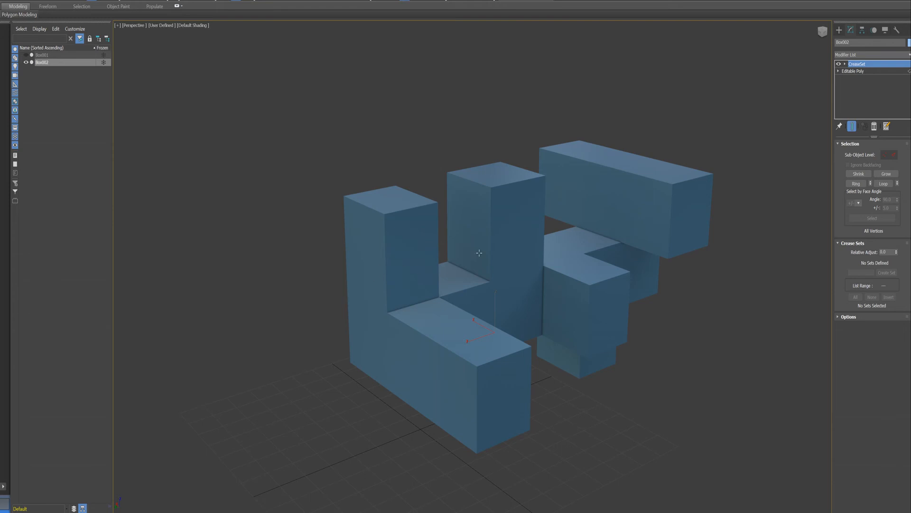
pyautogui.moveTo(593, 207)
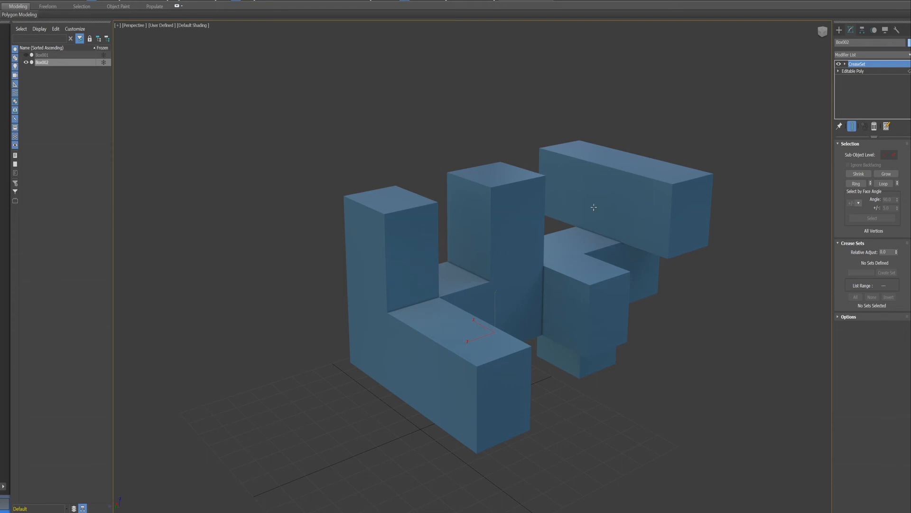
pyautogui.moveTo(593, 203)
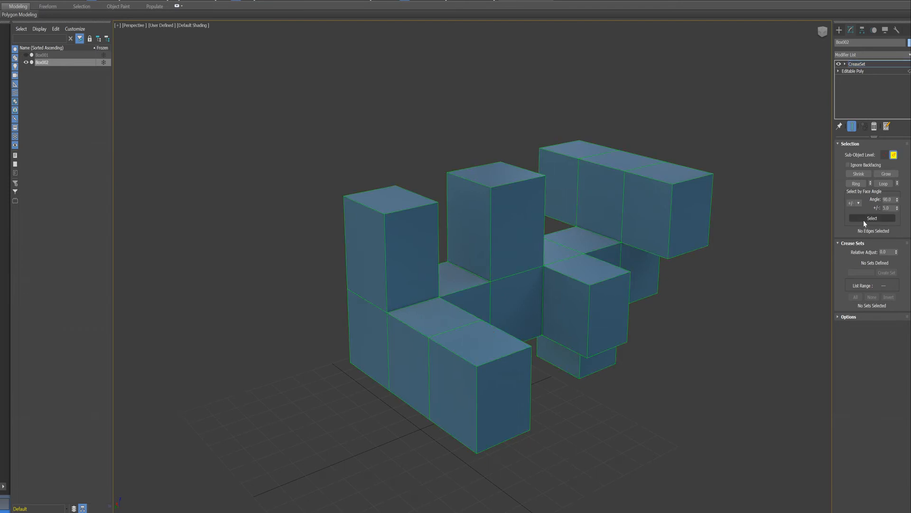
# Select the block's 92 edges meeting at 90° using Select by Face Angle
pyautogui.click(871, 218)
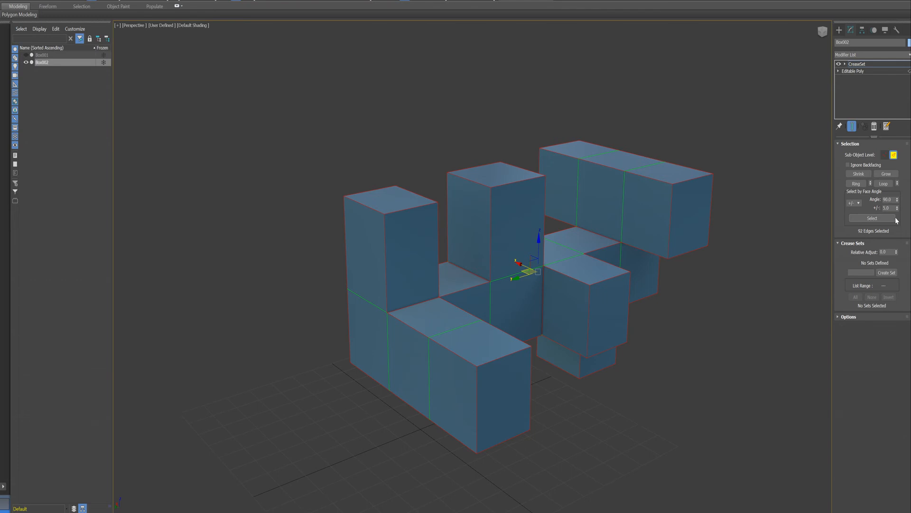
pyautogui.moveTo(654, 196)
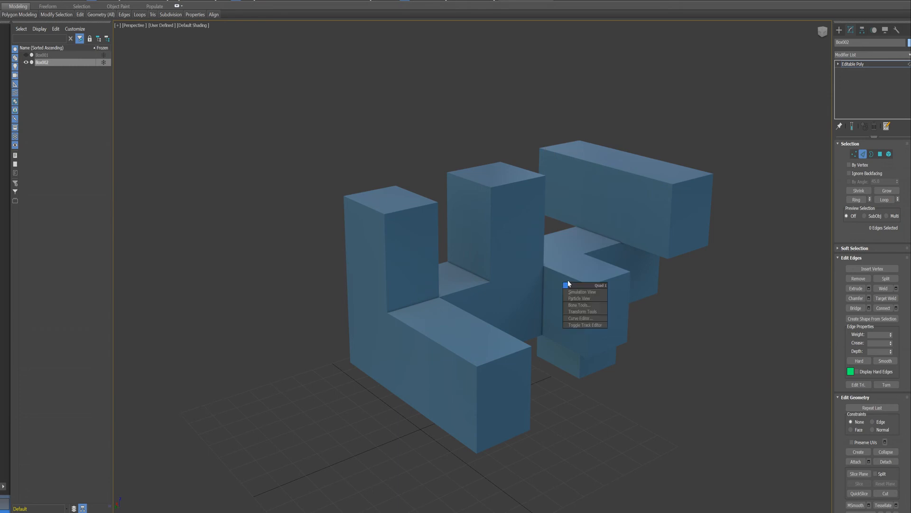
# Turn on Display Hard Edges from the viewport right-click display options
pyautogui.click(567, 277)
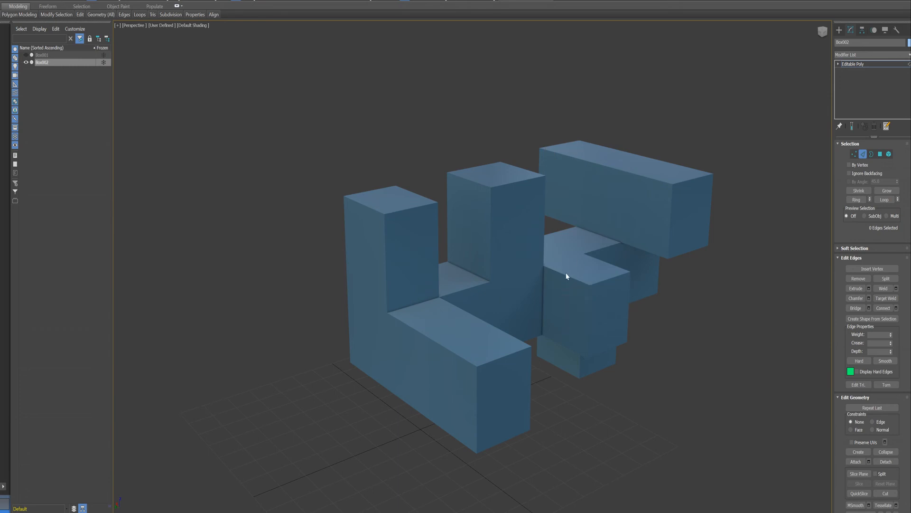
pyautogui.rightClick(566, 276)
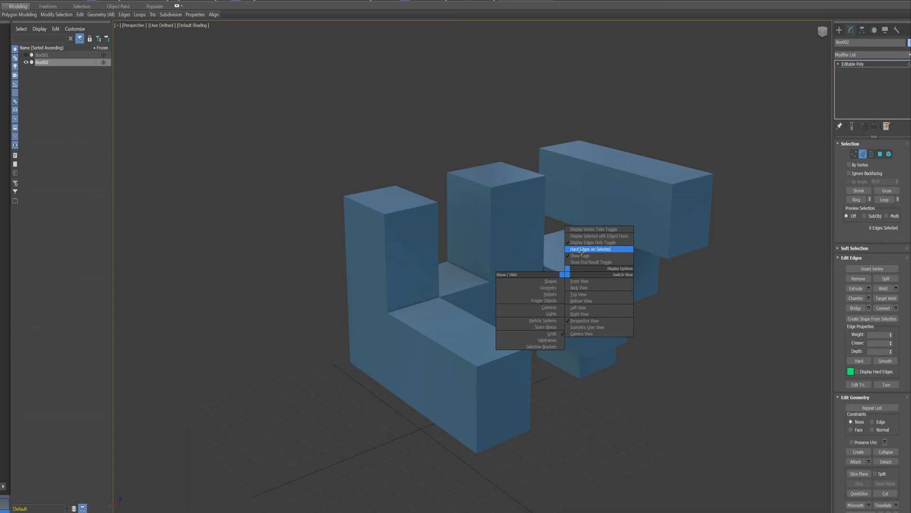
pyautogui.click(599, 236)
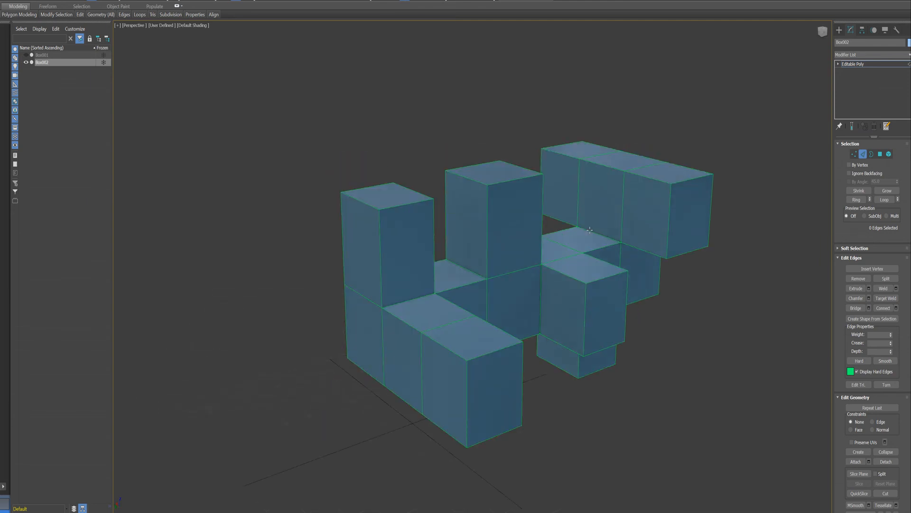
pyautogui.rightClick(589, 229)
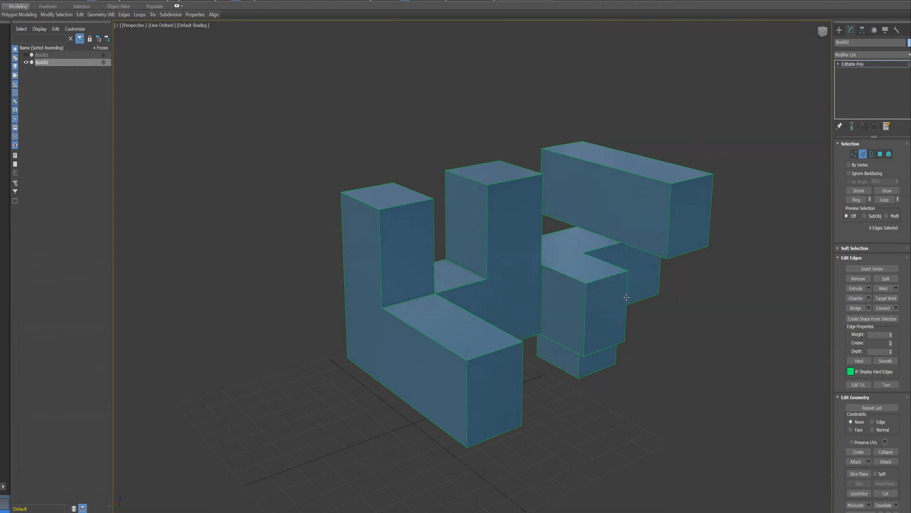
# Orbit around the block and apply the Smooth 30 smoothing preset
pyautogui.moveTo(627, 297); pyautogui.dragTo(621, 237)
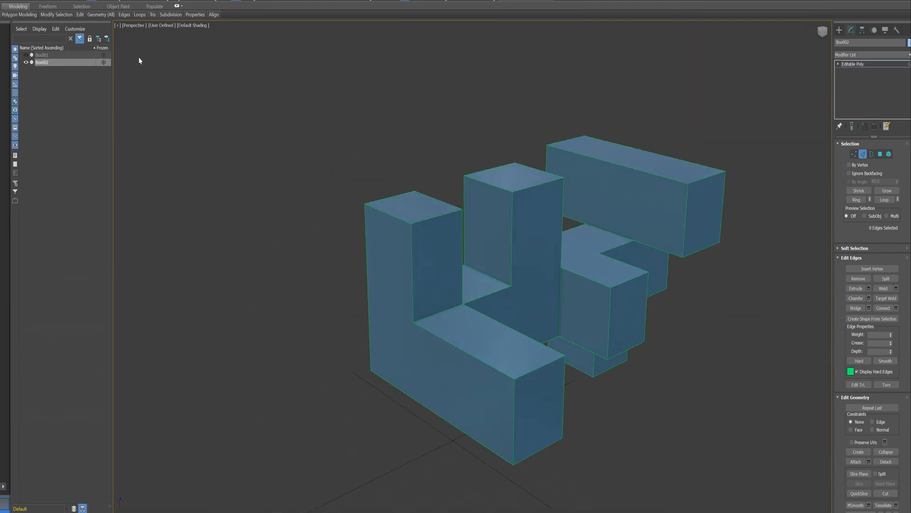
pyautogui.click(195, 14)
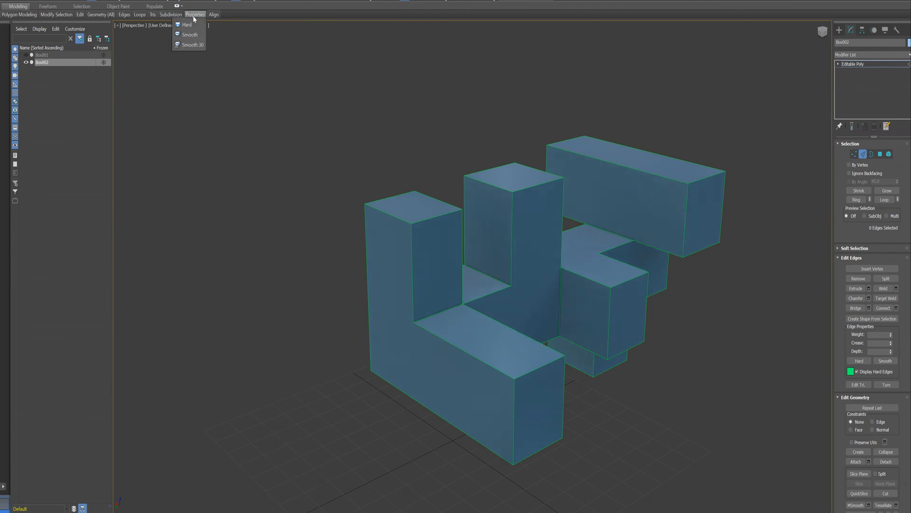
pyautogui.click(553, 275)
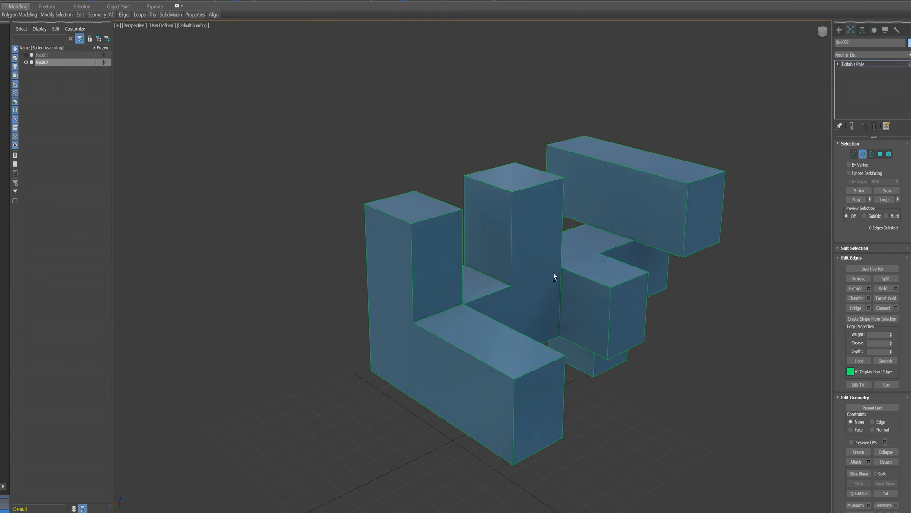
pyautogui.moveTo(600, 250)
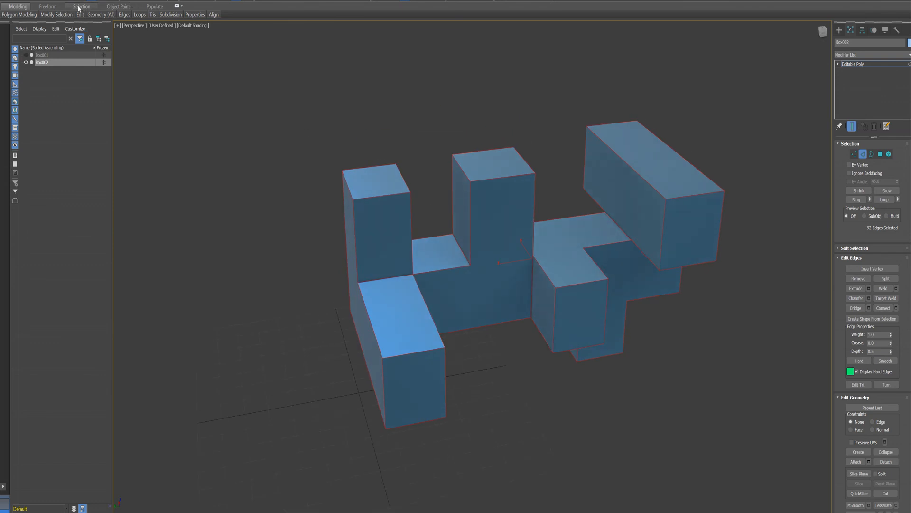
# Select the block's 92 hard edges with Select Hard Edges on the Selection tab
pyautogui.click(81, 5)
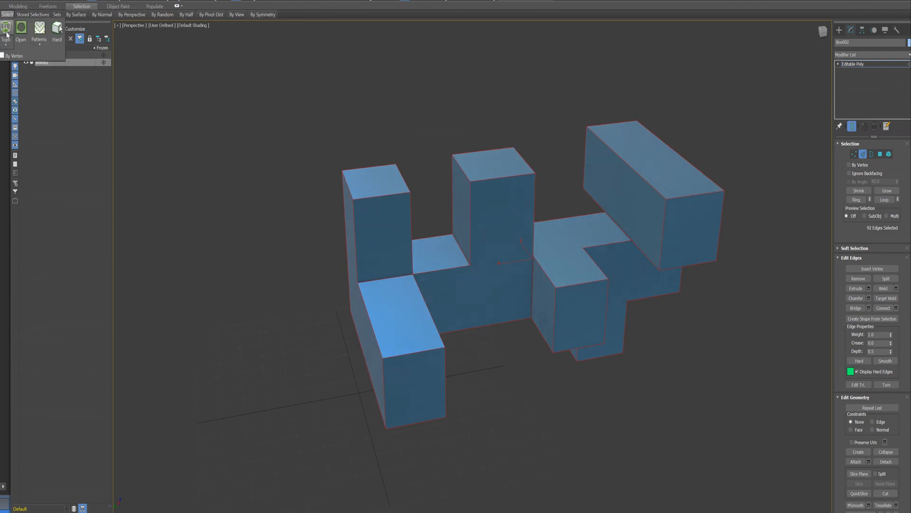